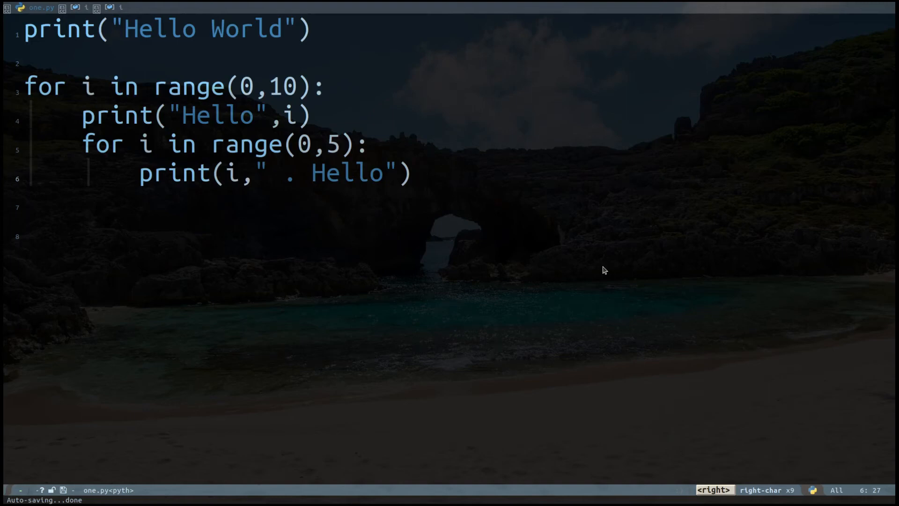
- Add a while i<5 loop printing "Less than 5" in one.py, then open the config file
{"action": "key", "text": "Right"}
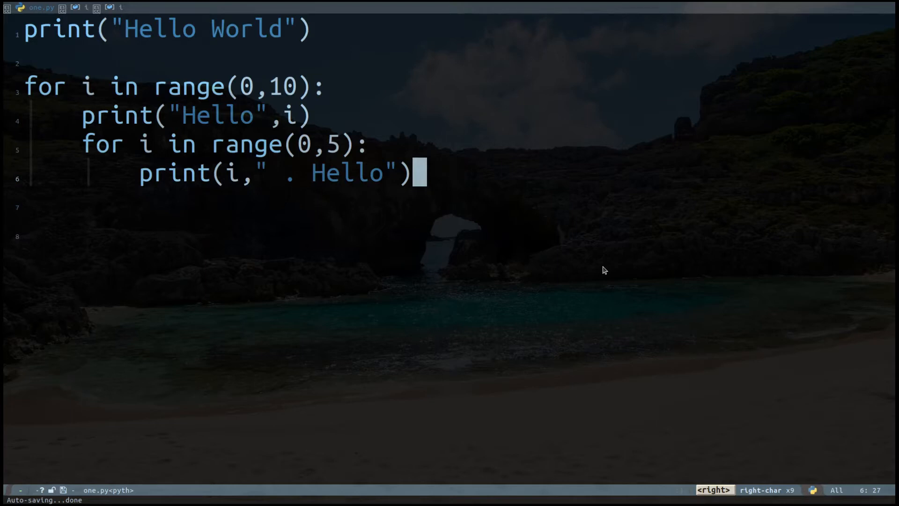
{"action": "mouse_move", "coordinate": [547, 230]}
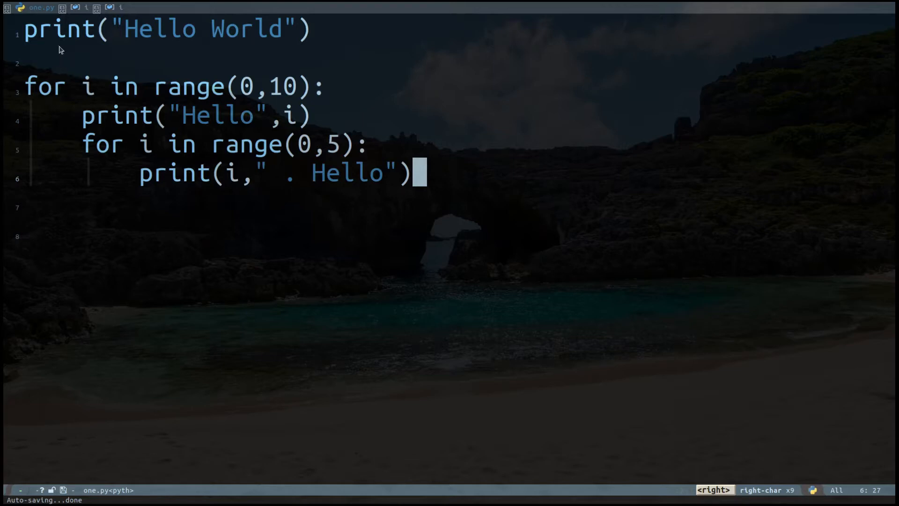
{"action": "mouse_move", "coordinate": [33, 140]}
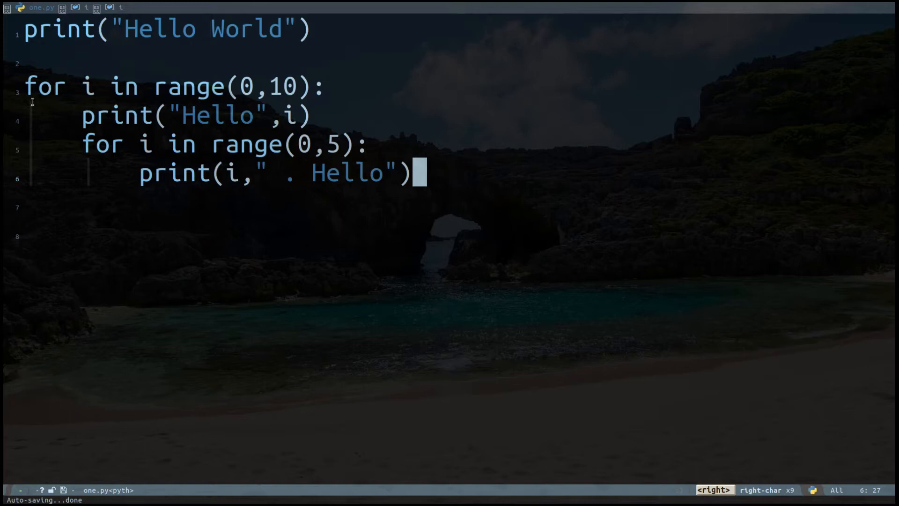
{"action": "mouse_move", "coordinate": [74, 181]}
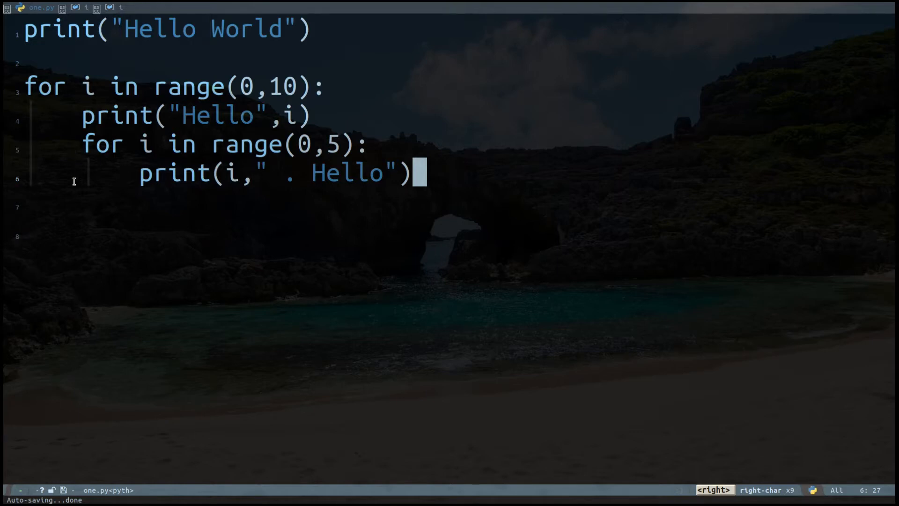
{"action": "mouse_move", "coordinate": [88, 159]}
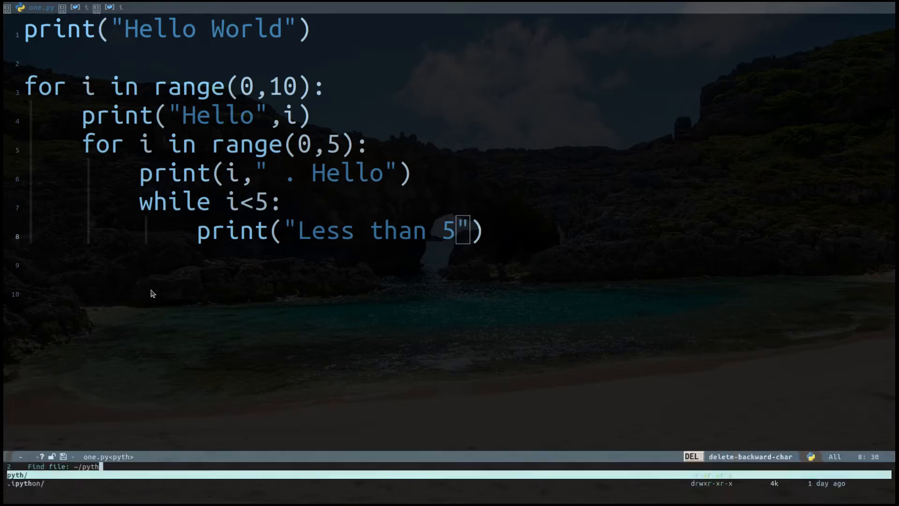
{"action": "key", "text": "BackSpace"}
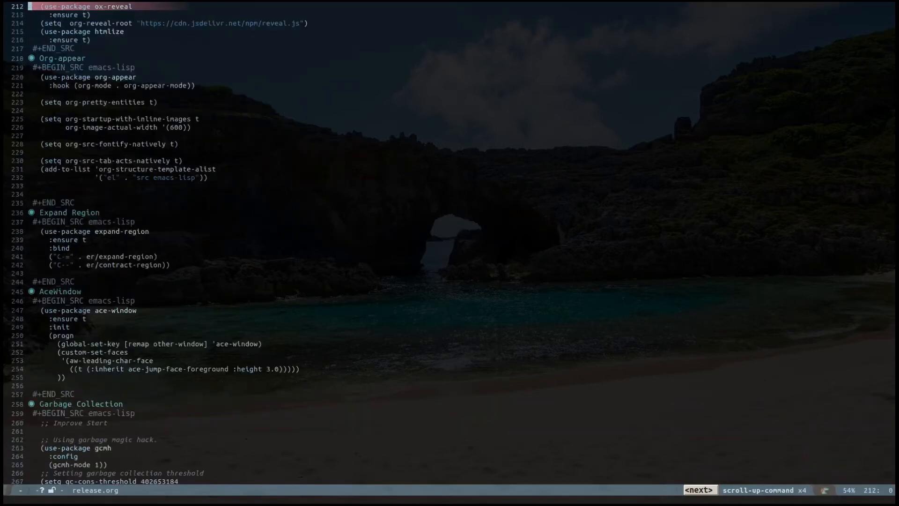
- Scroll release.org to the Indent Highlight section and look over the 'character method setting
{"action": "scroll", "scroll_direction": "down", "scroll_amount": 3}
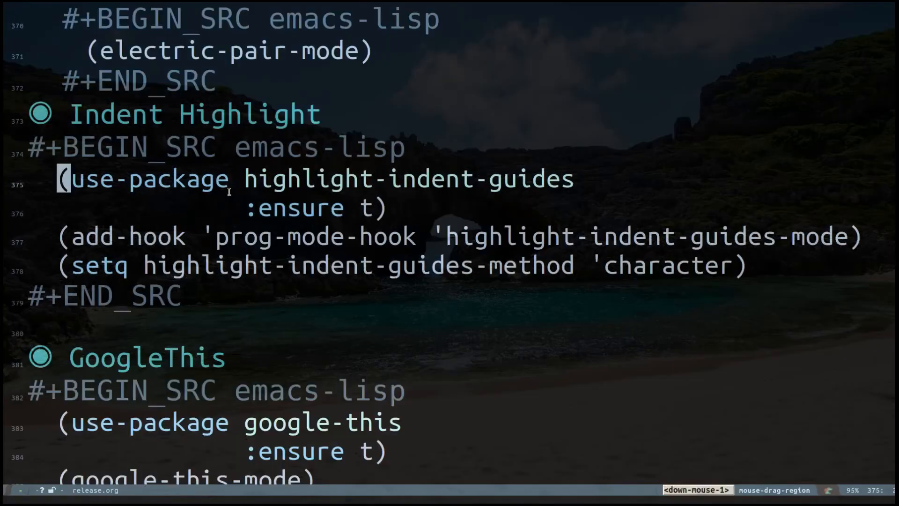
{"action": "left_click_drag", "start_coordinate": [64, 179], "coordinate": [577, 178]}
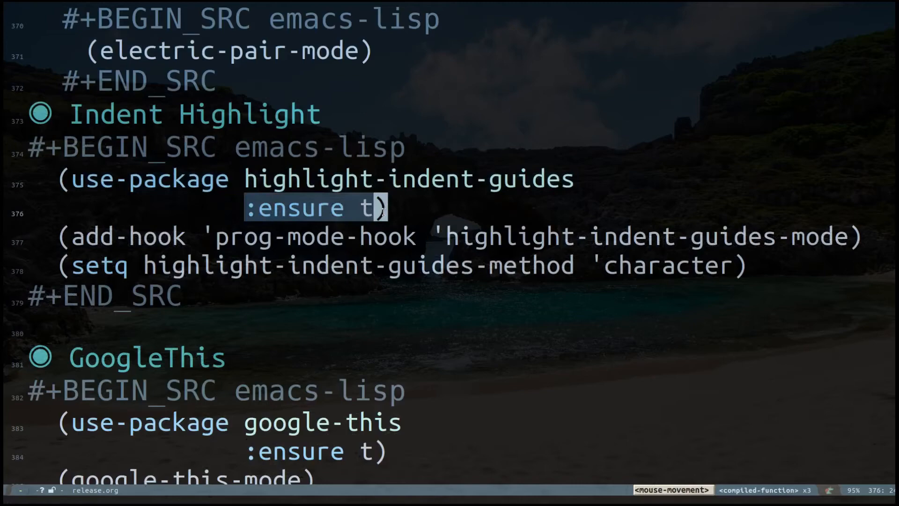
{"action": "left_click", "coordinate": [393, 208]}
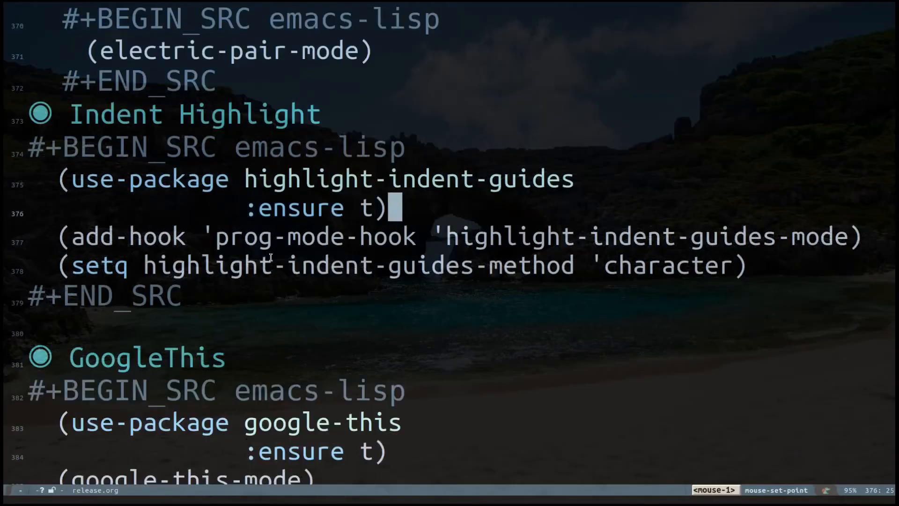
{"action": "mouse_move", "coordinate": [244, 243]}
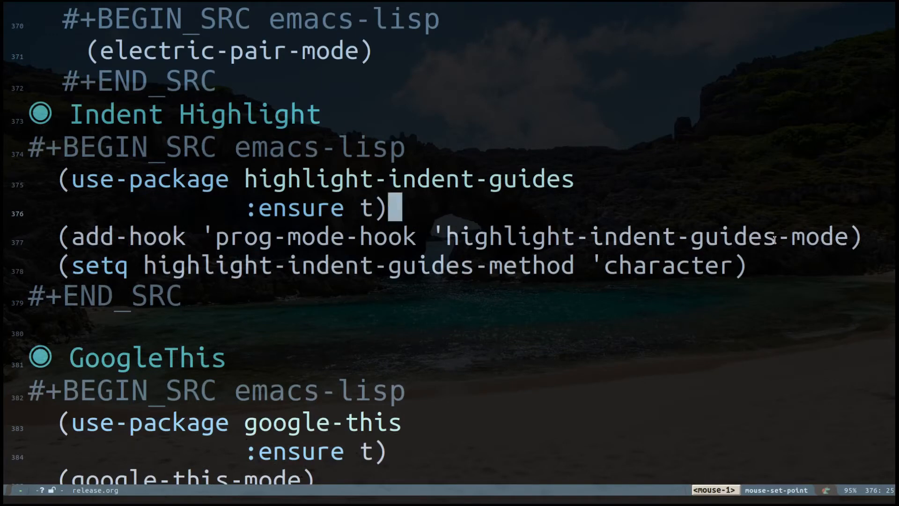
{"action": "mouse_move", "coordinate": [799, 246]}
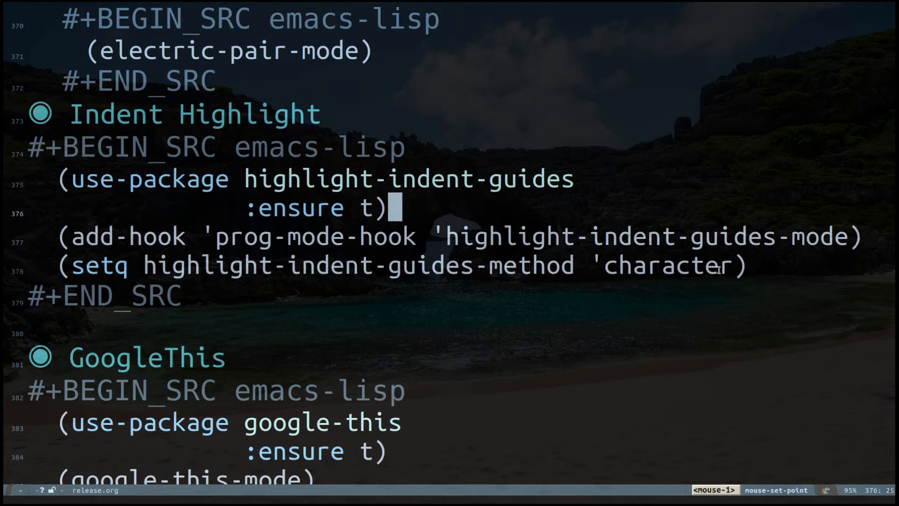
{"action": "mouse_move", "coordinate": [610, 282]}
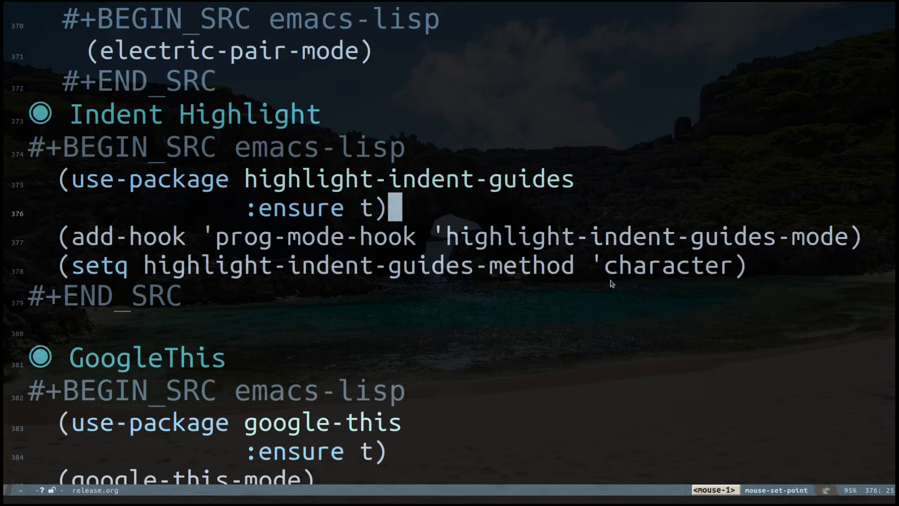
{"action": "mouse_move", "coordinate": [711, 275]}
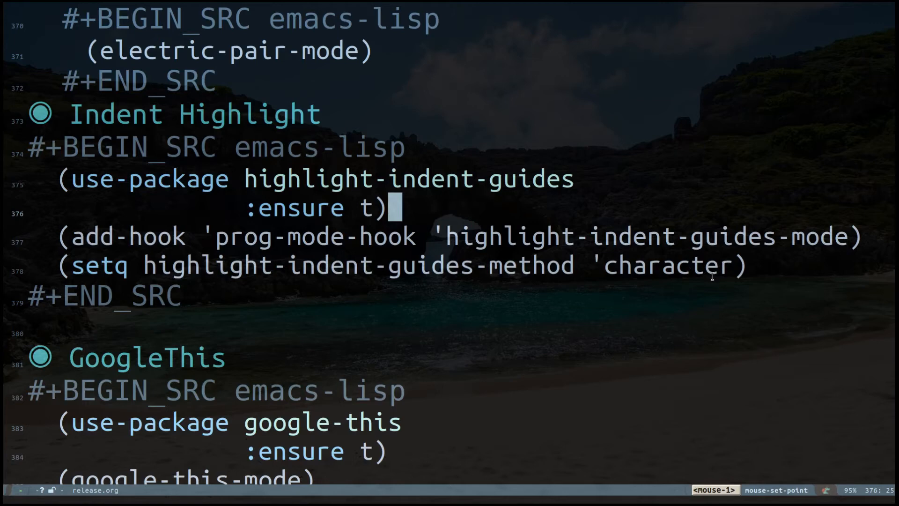
{"action": "mouse_move", "coordinate": [675, 299]}
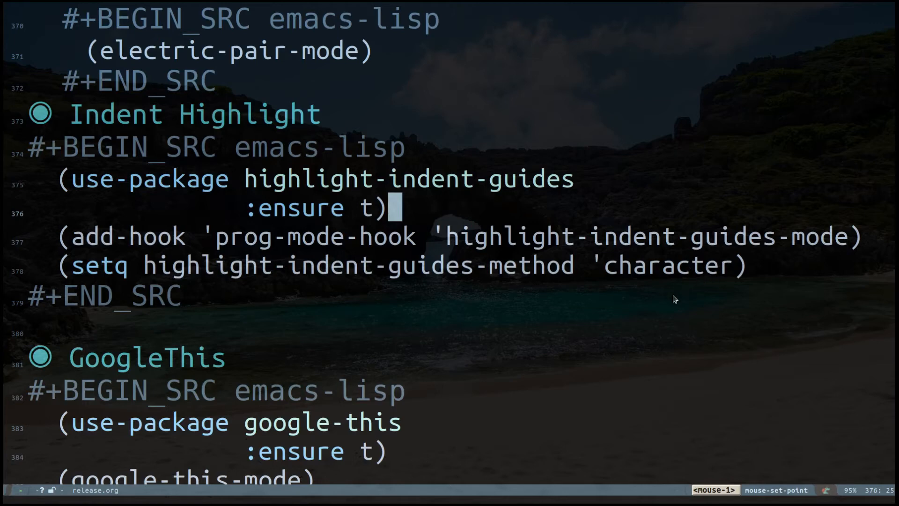
{"action": "mouse_move", "coordinate": [731, 287]}
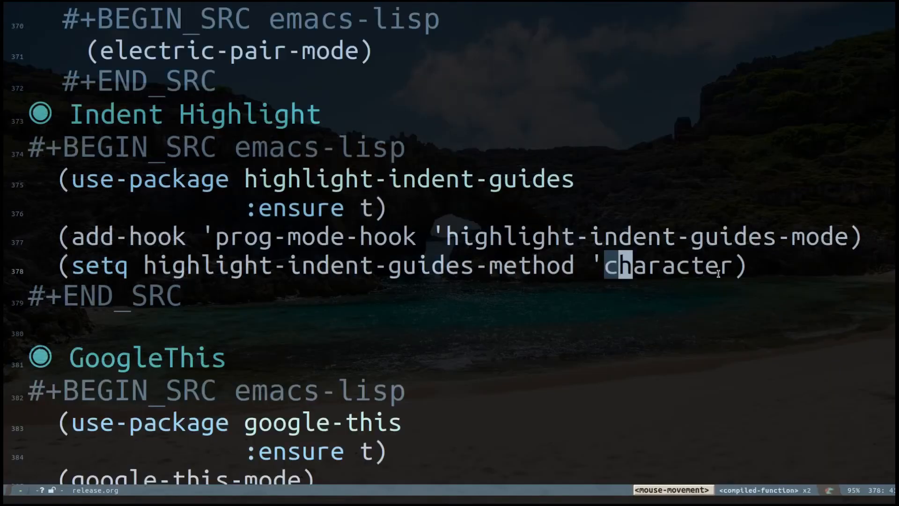
{"action": "left_click_drag", "start_coordinate": [611, 265], "coordinate": [720, 266]}
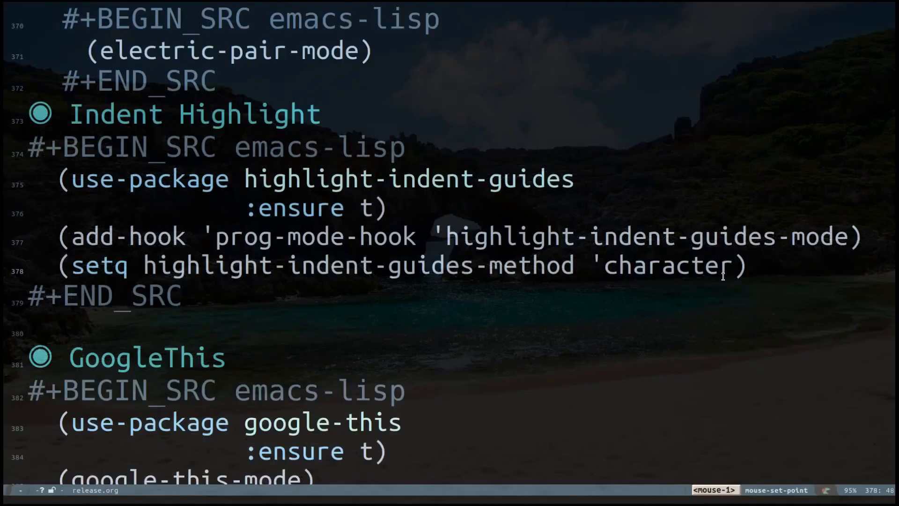
- Replace the 'character method value with 'column, then return to release.org and clear it
{"action": "key", "text": "Right"}
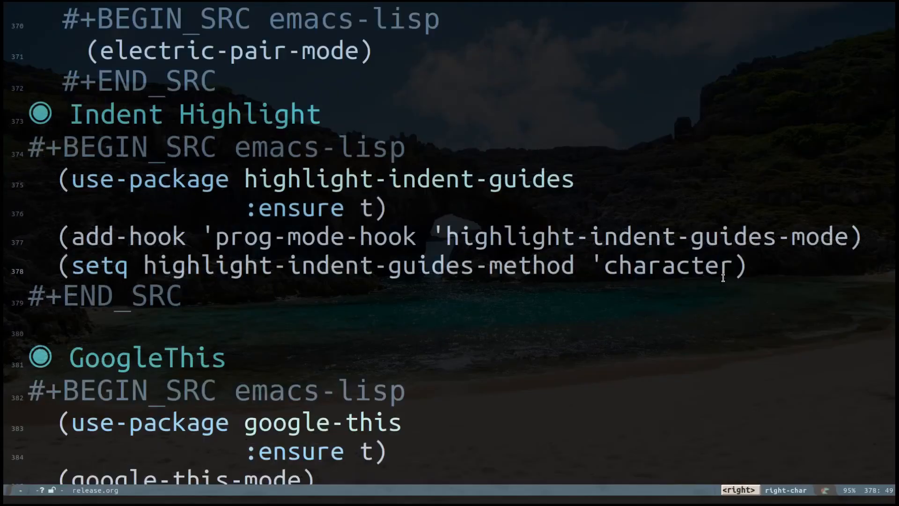
{"action": "key", "text": "BackSpace"}
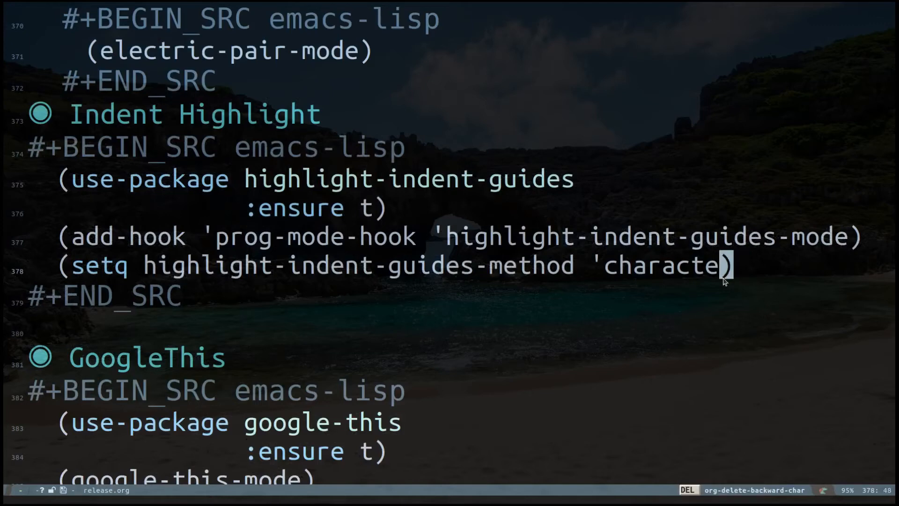
{"action": "key", "text": "BackSpace"}
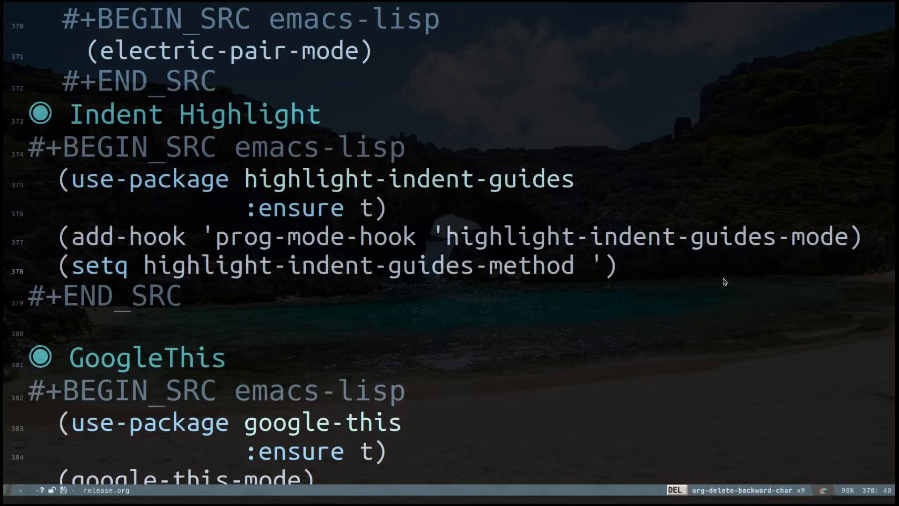
{"action": "type", "text": "column"}
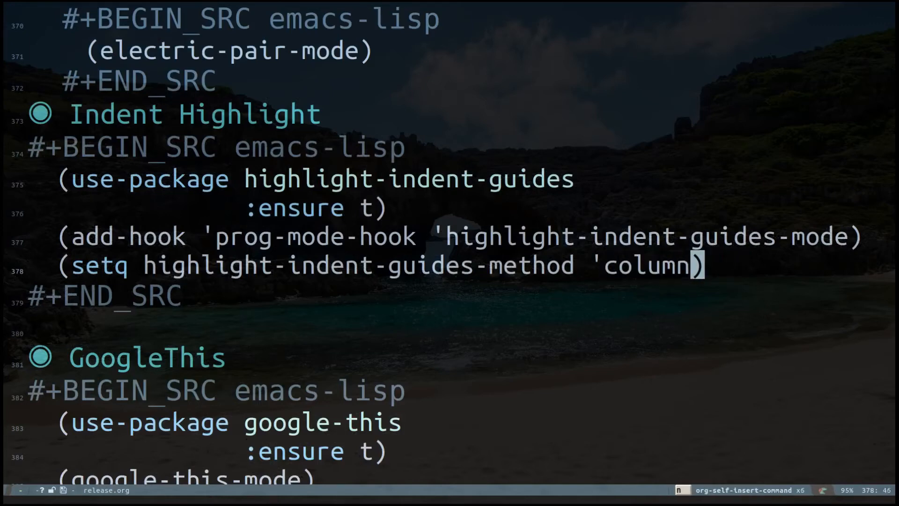
{"action": "key", "text": "Right"}
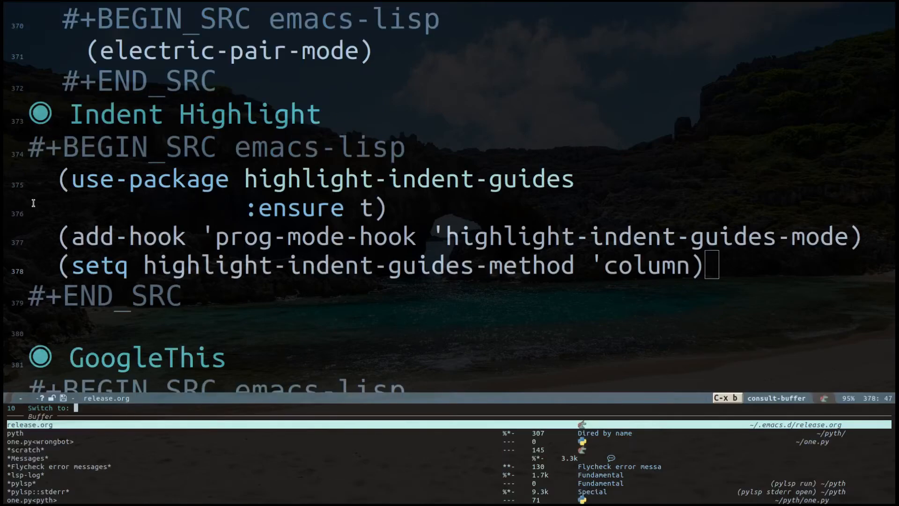
{"action": "key", "text": "Return"}
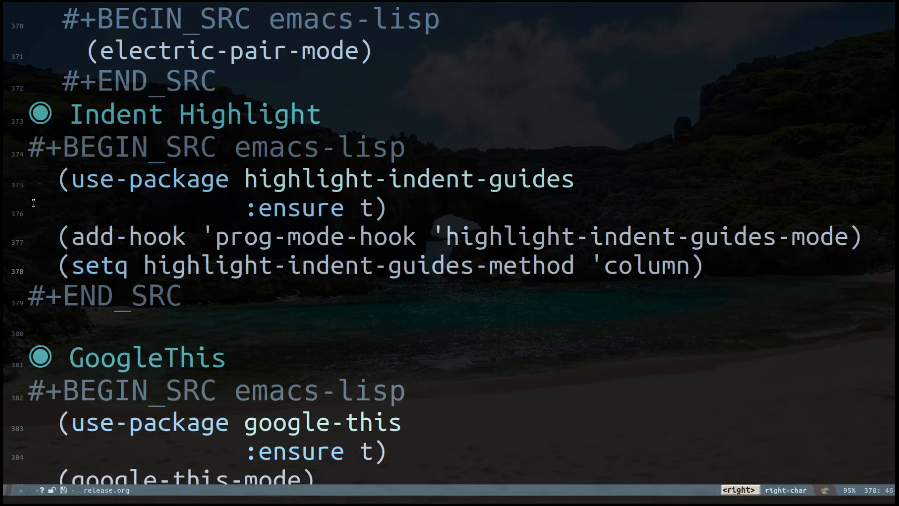
{"action": "key", "text": "BackSpace"}
{"action": "type", "text": "fill"}
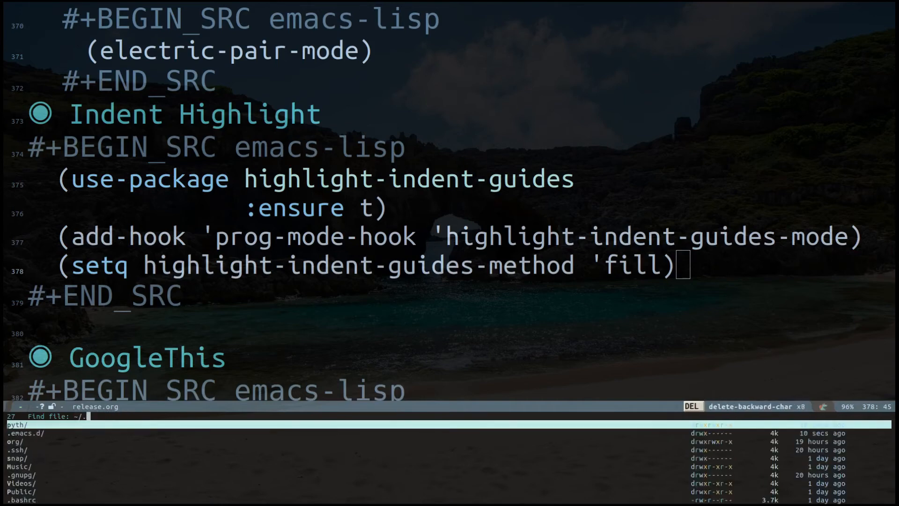
- Open ~/pyth/one.py to see the fill guides, then switch back to release.org
{"action": "key", "text": "BackSpace"}
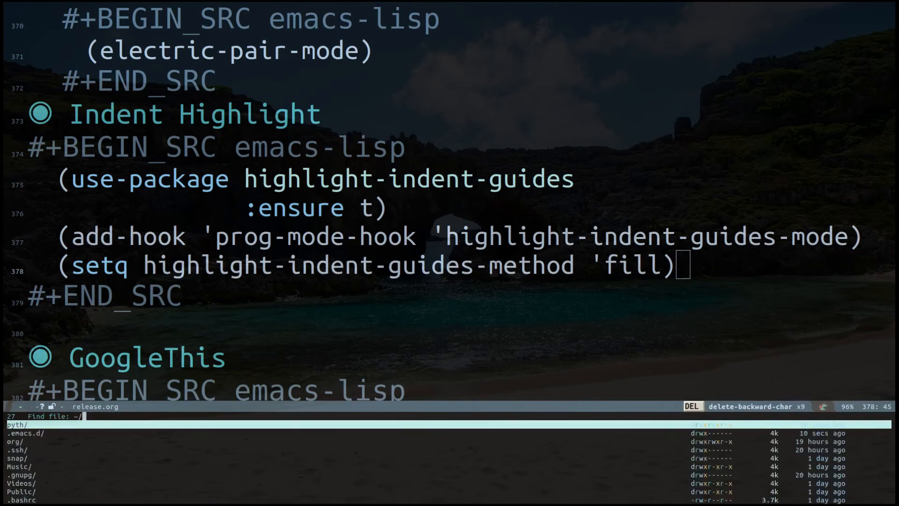
{"action": "key", "text": "Return"}
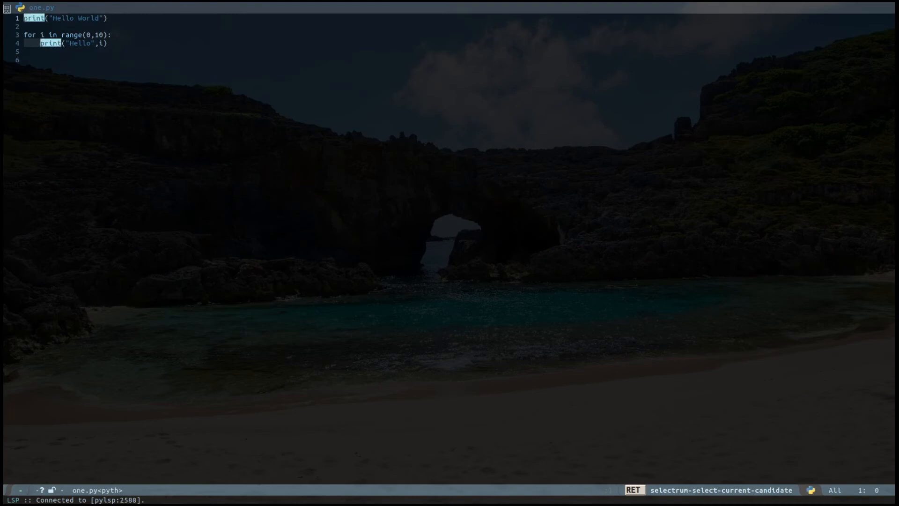
{"action": "key", "text": "C-+"}
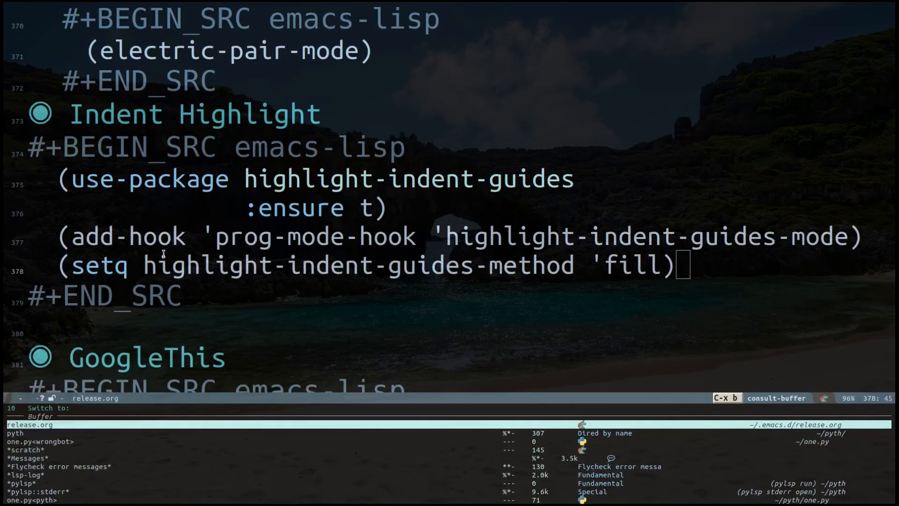
{"action": "key", "text": "Return"}
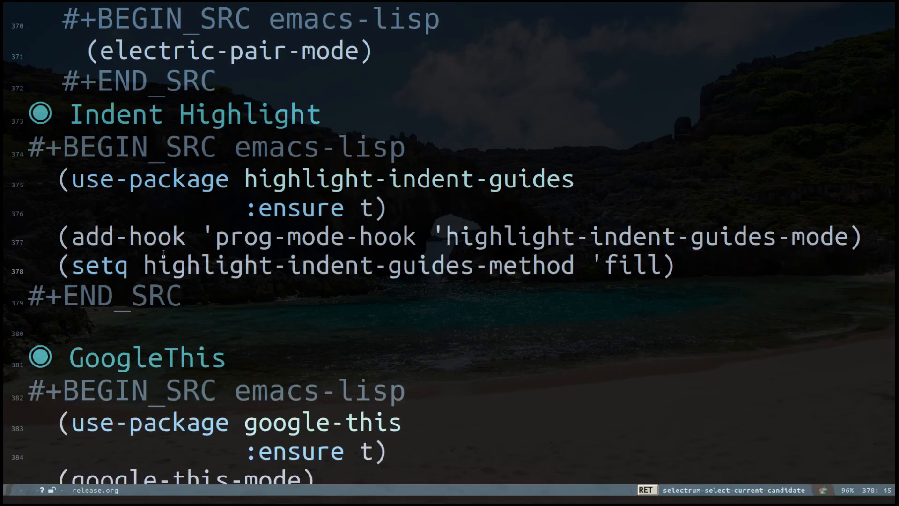
- Replace 'fill with 'character as the highlight-indent-guides method
{"action": "key", "text": "BackSpace"}
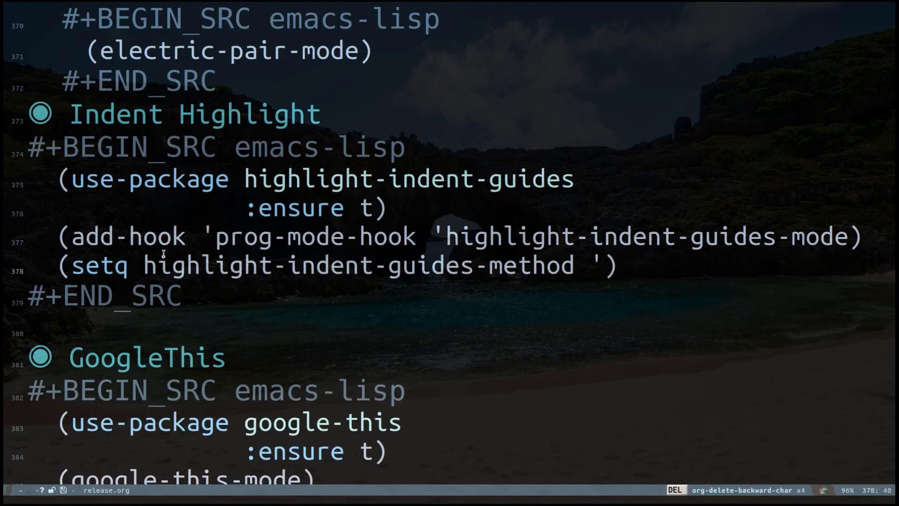
{"action": "type", "text": "character"}
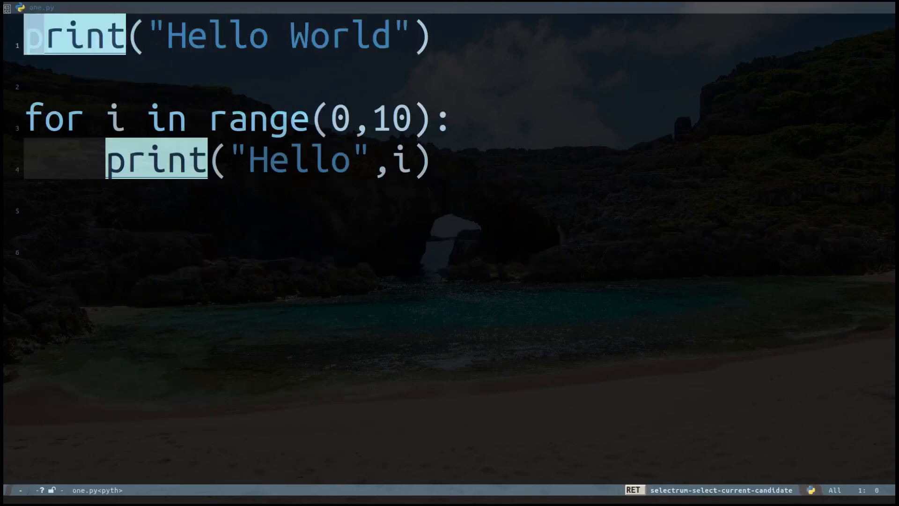
{"action": "key", "text": "M-x"}
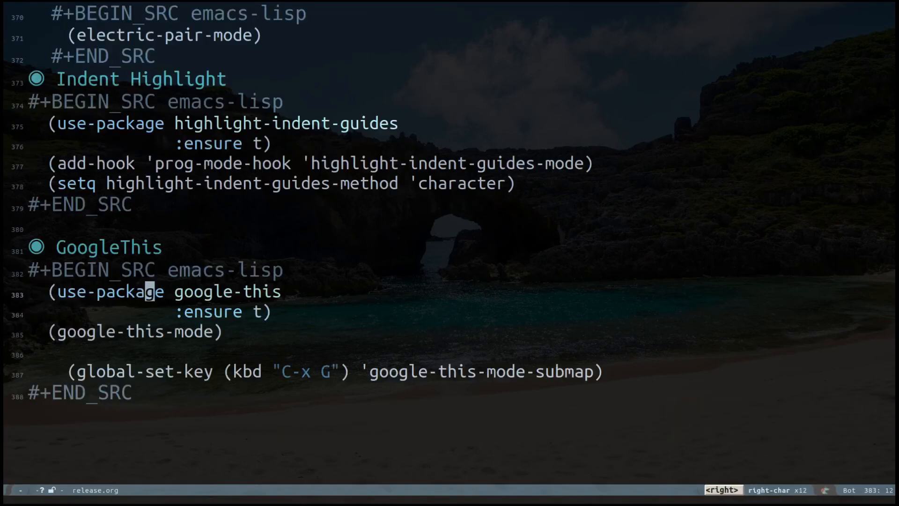
- Put point on google-this in the use-package line and start a Google search
{"action": "key", "text": "right"}
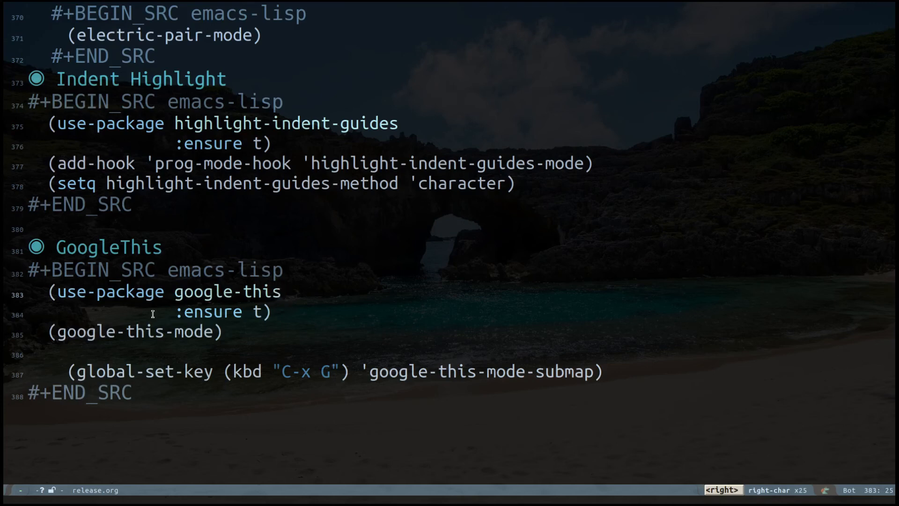
{"action": "mouse_move", "coordinate": [205, 327]}
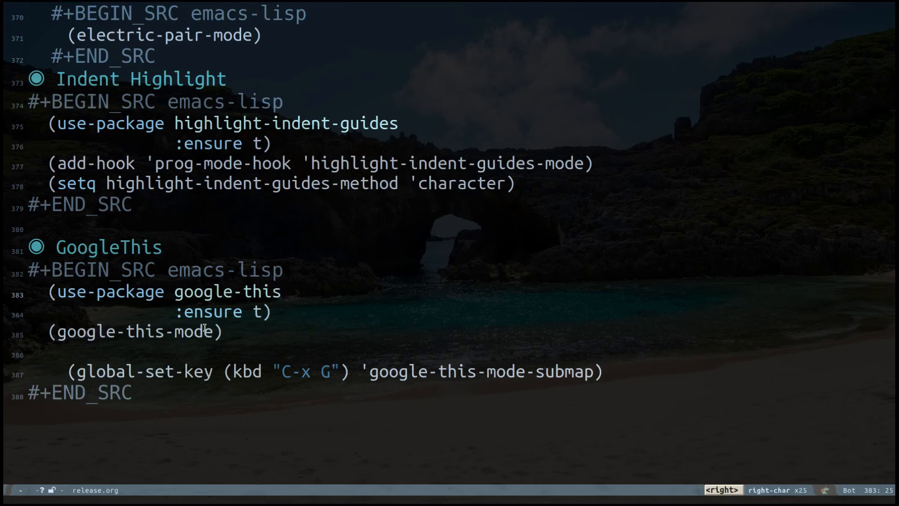
{"action": "mouse_move", "coordinate": [336, 492]}
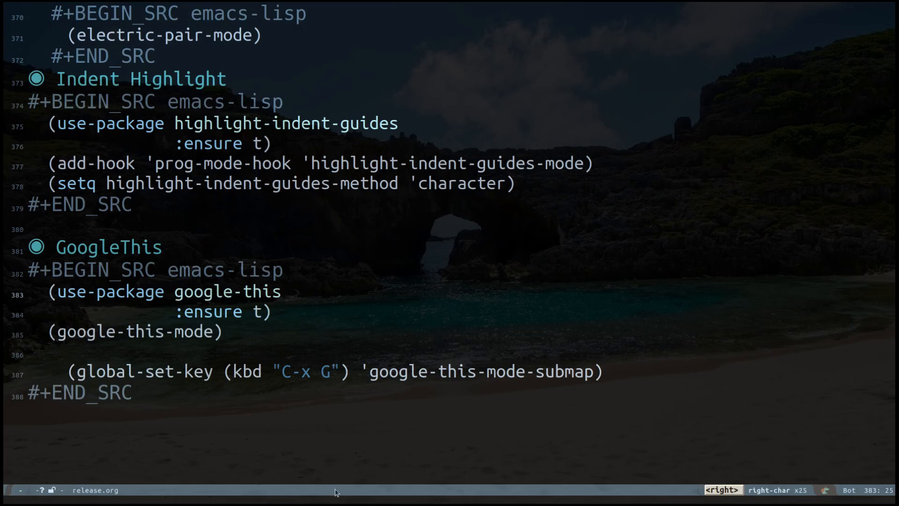
{"action": "mouse_move", "coordinate": [367, 392]}
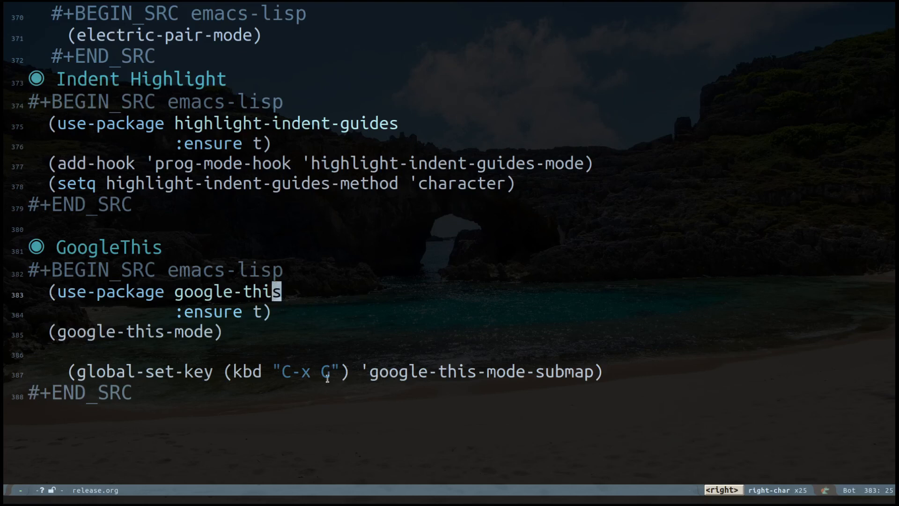
{"action": "key", "text": "Left"}
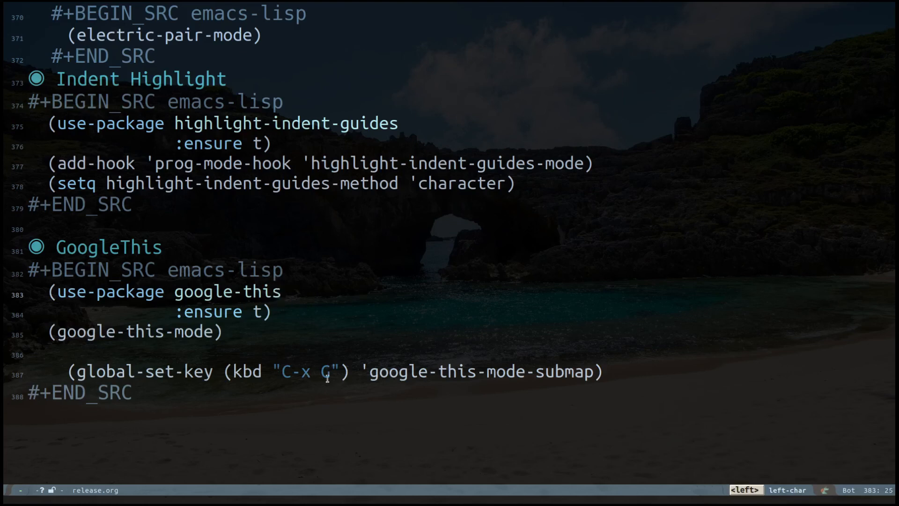
{"action": "key", "text": "C-="}
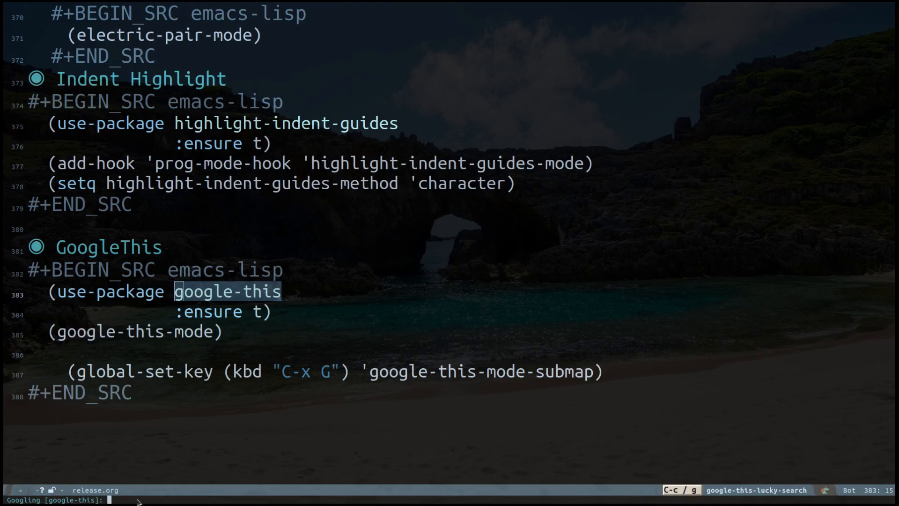
- Confirm the google-this search to open results in the browser
{"action": "key", "text": "Return"}
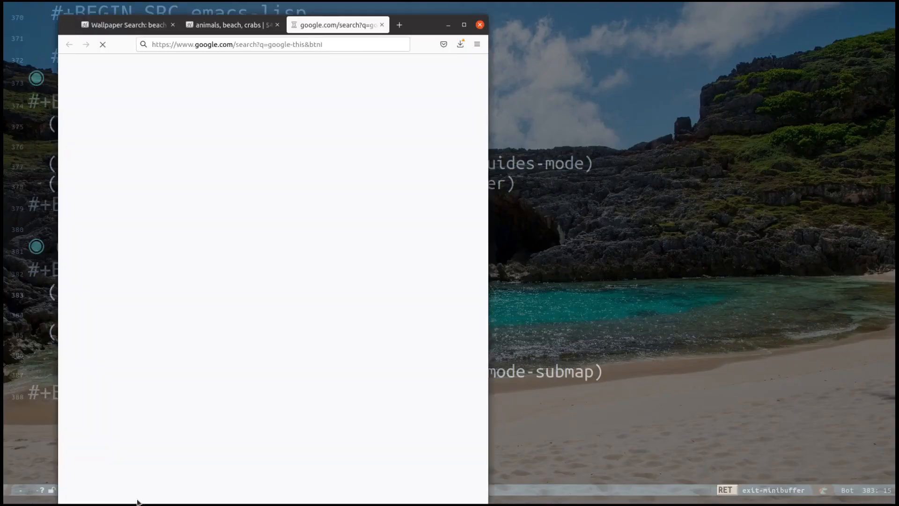